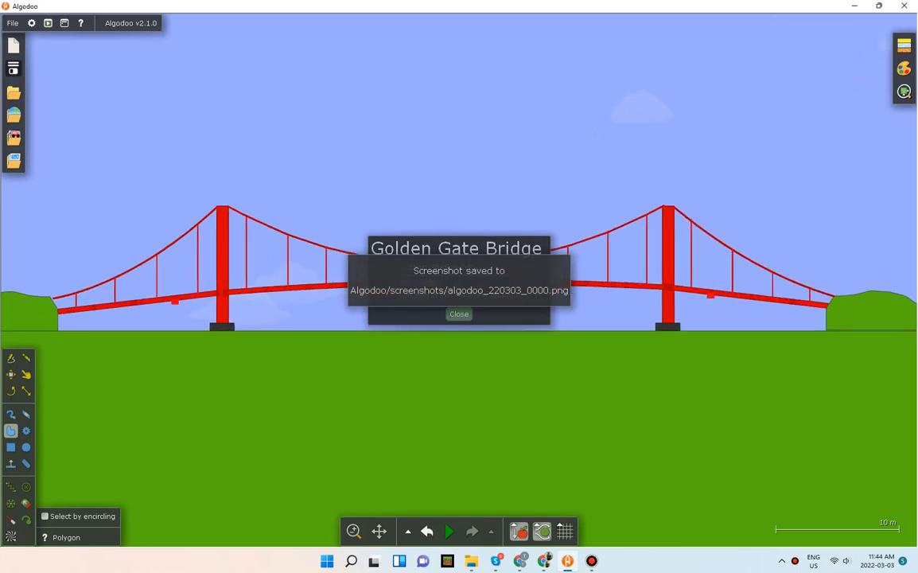
Dismiss the 'Screenshot saved' notice and start the Golden Gate Bridge physics simulation.
{"action": "left_click", "coordinate": [458, 314]}
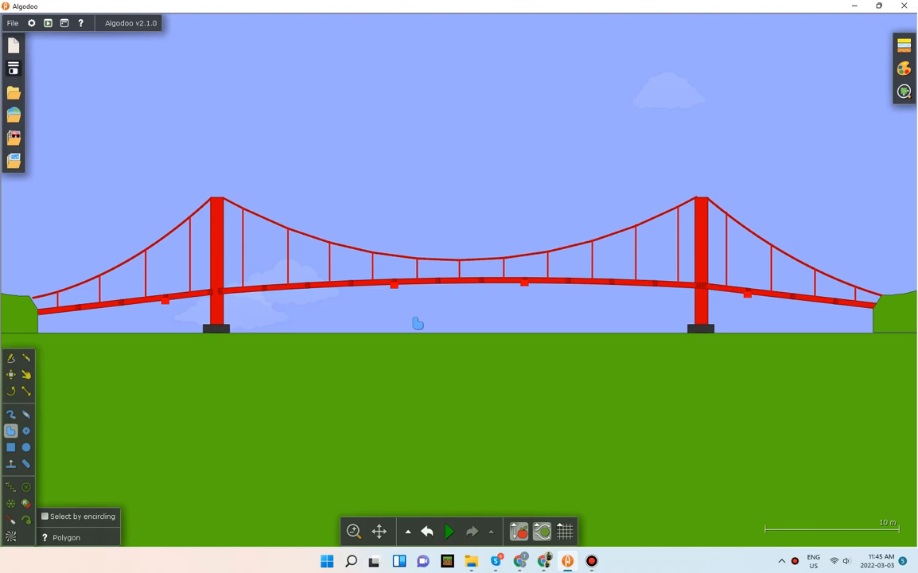
{"action": "mouse_move", "coordinate": [124, 207]}
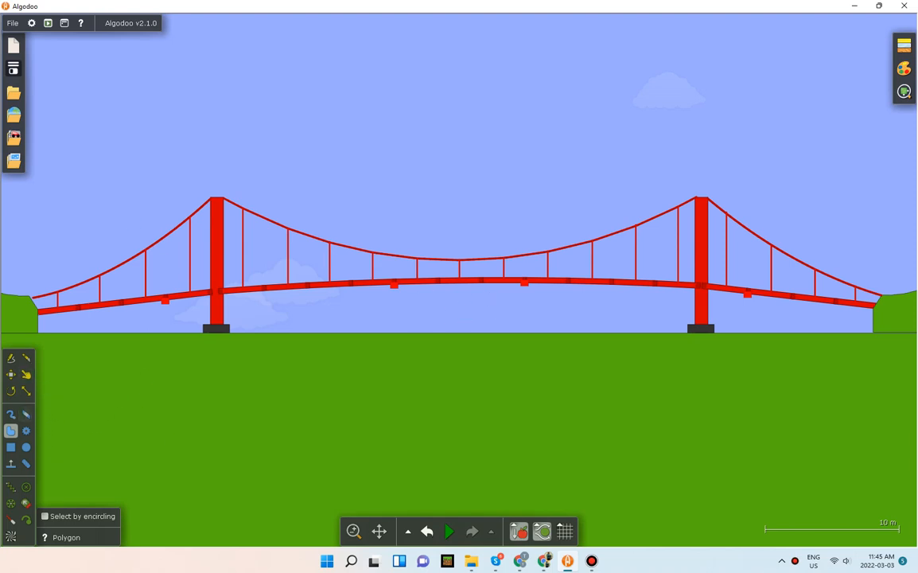
{"action": "left_click", "coordinate": [448, 531]}
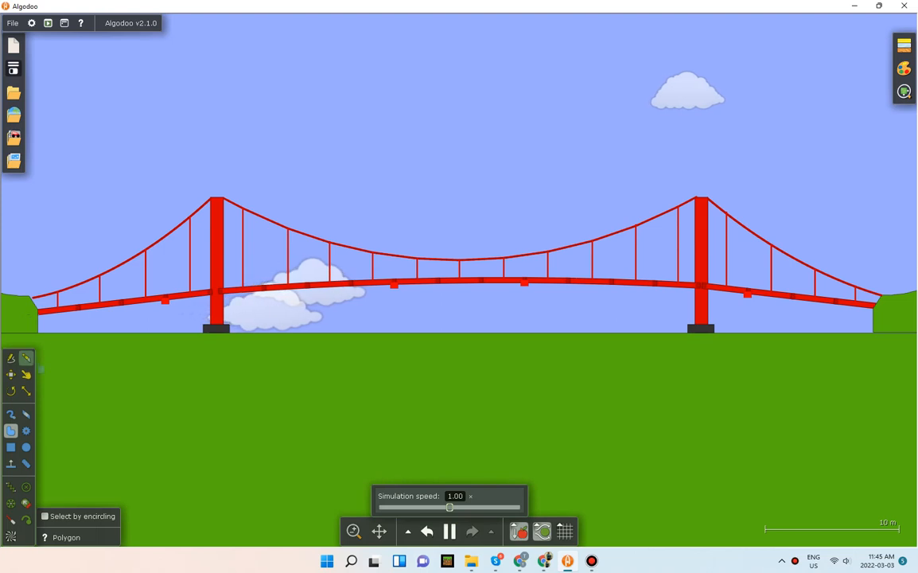